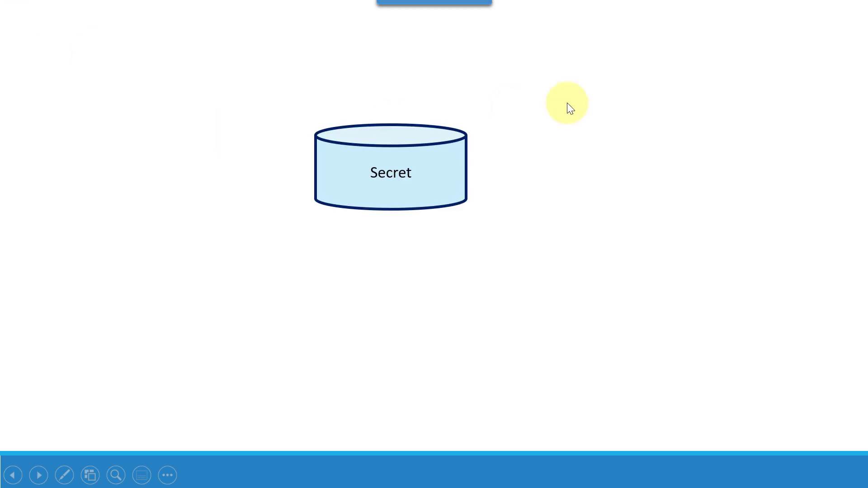
Advance the slideshow animation to show the Application box with its arrow to the Secret cylinder
{"action": "left_click", "coordinate": [38, 475]}
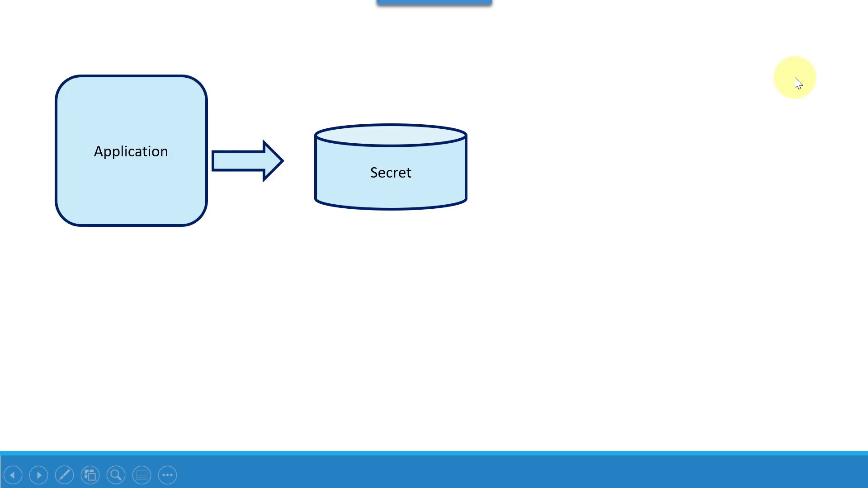
{"action": "mouse_move", "coordinate": [718, 100]}
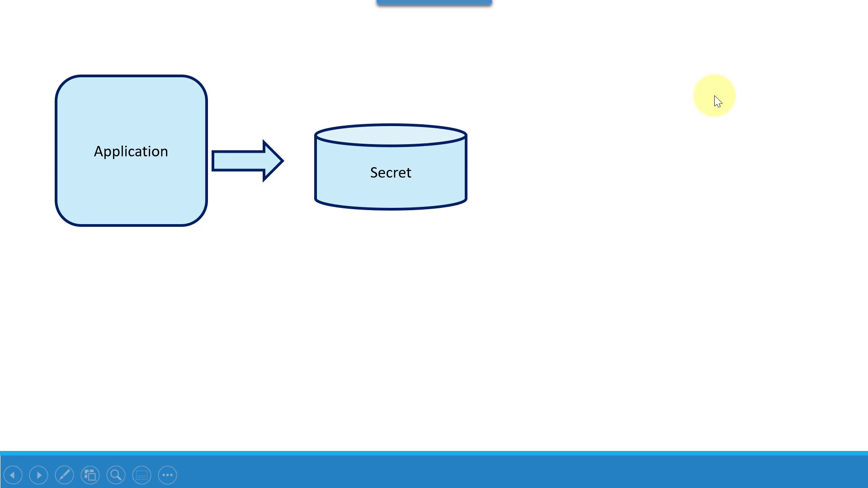
{"action": "mouse_move", "coordinate": [721, 48]}
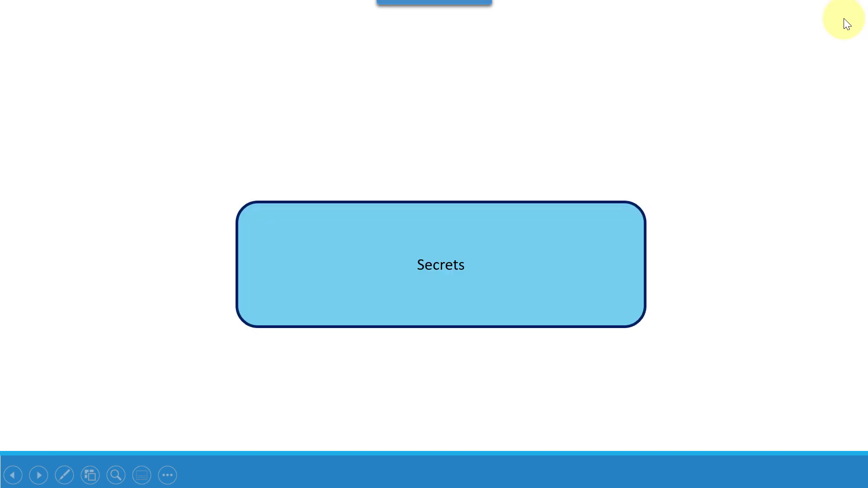
{"action": "mouse_move", "coordinate": [781, 58]}
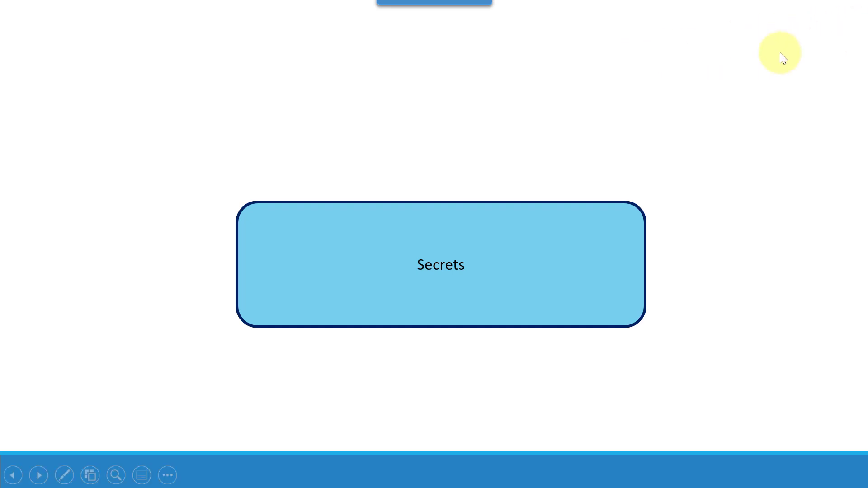